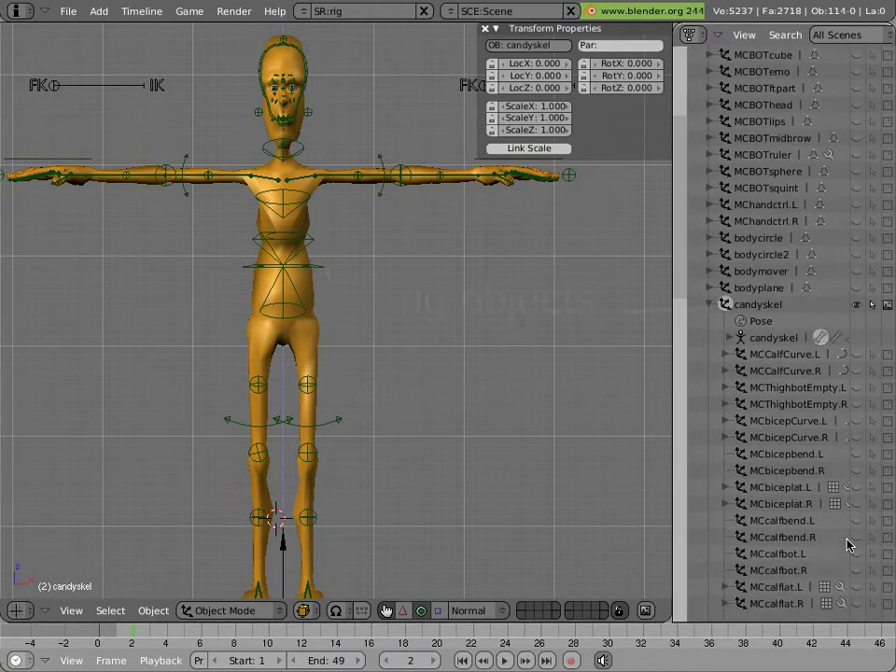
Step: Show the character rig in wireframe so the model draws as green lines
scroll("down", 3)
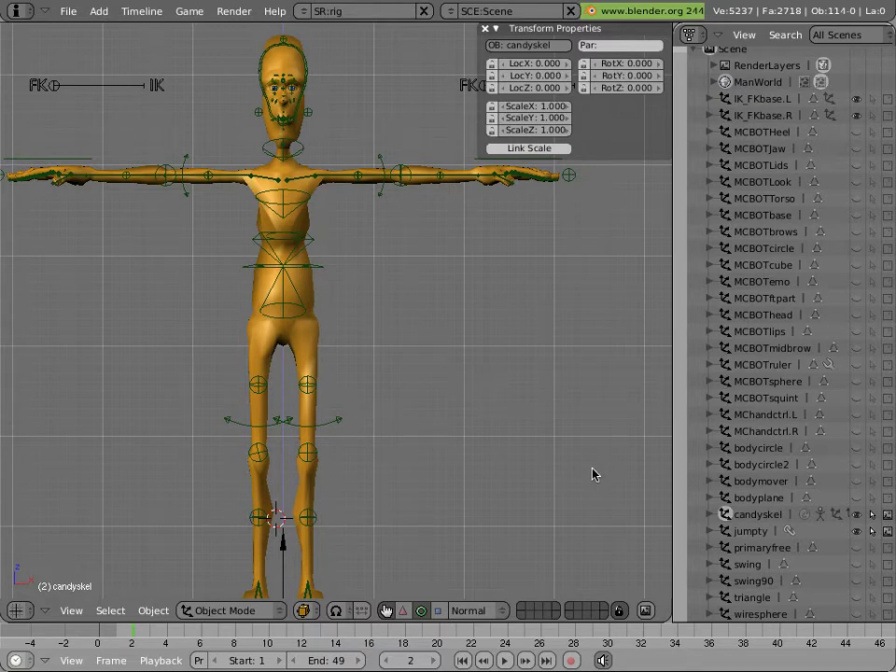
mouse_move(407, 390)
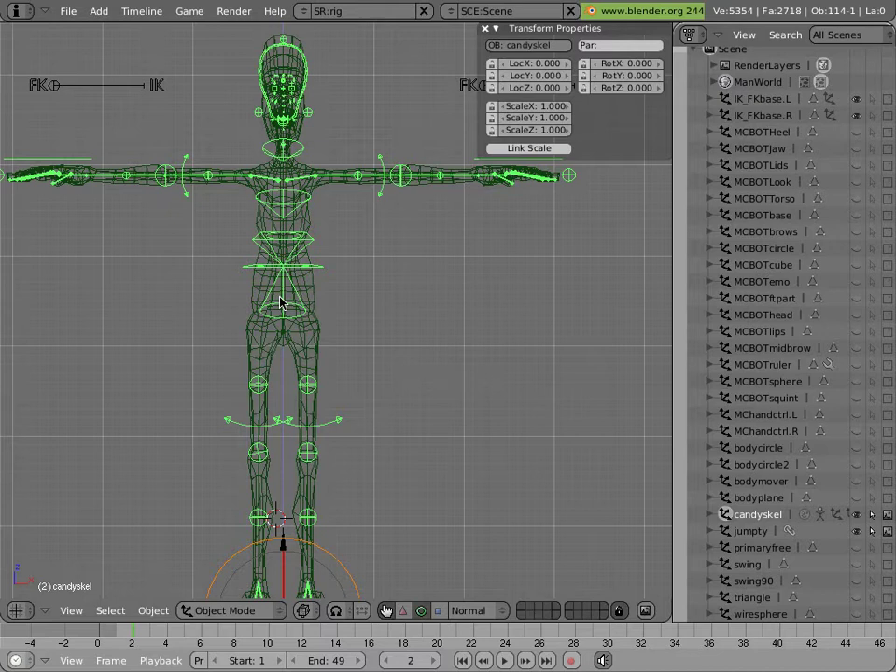
mouse_move(243, 265)
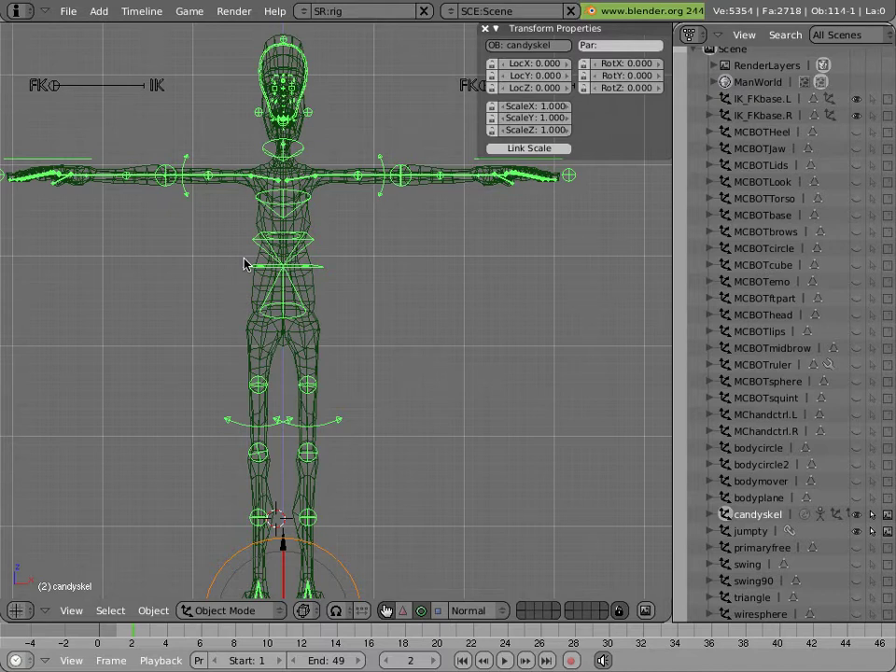
mouse_move(68, 11)
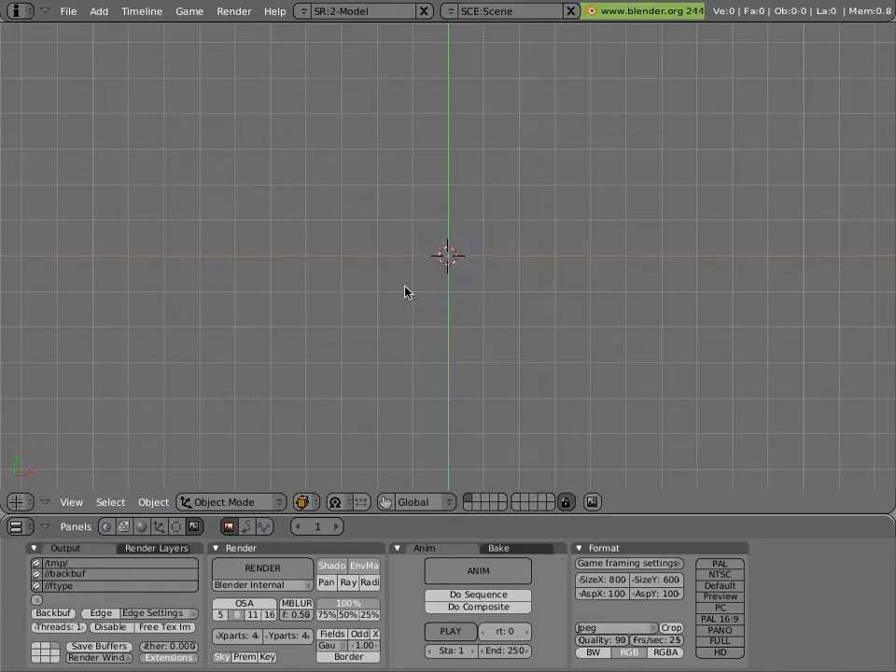
mouse_move(235, 165)
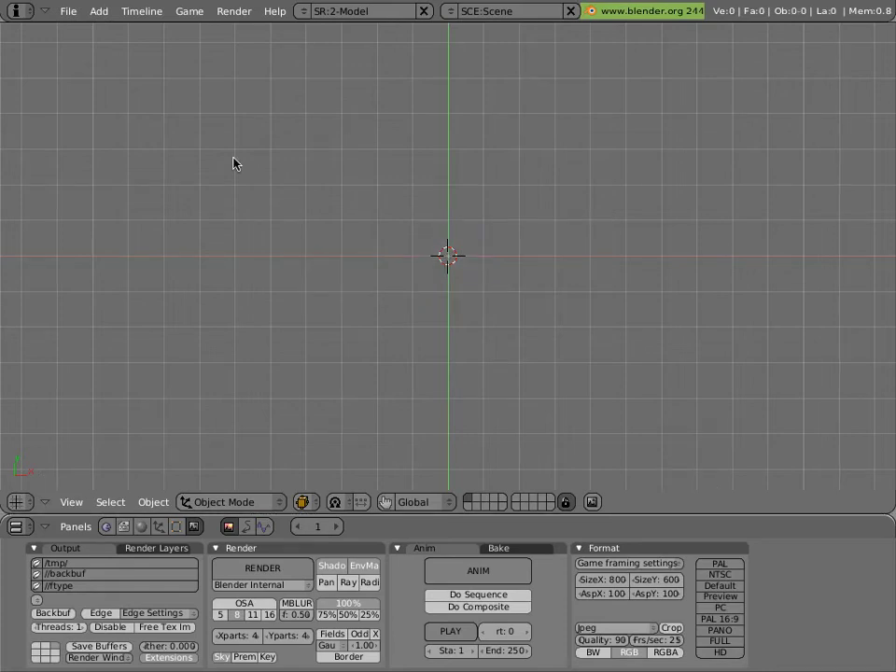
Step: Save the empty scene as tutorial1.blend in the tutorials folder via Save As
left_click(67, 12)
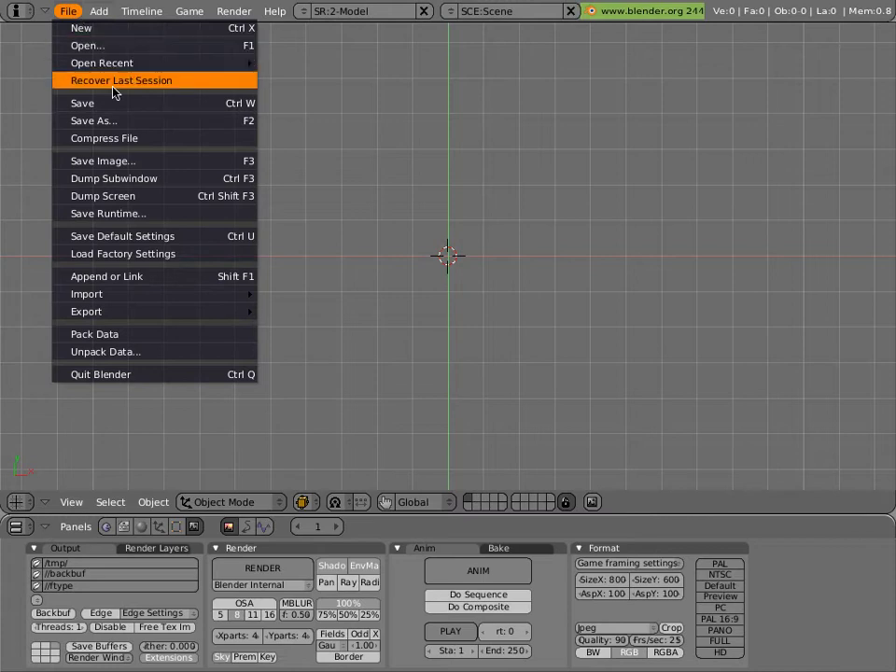
left_click(90, 120)
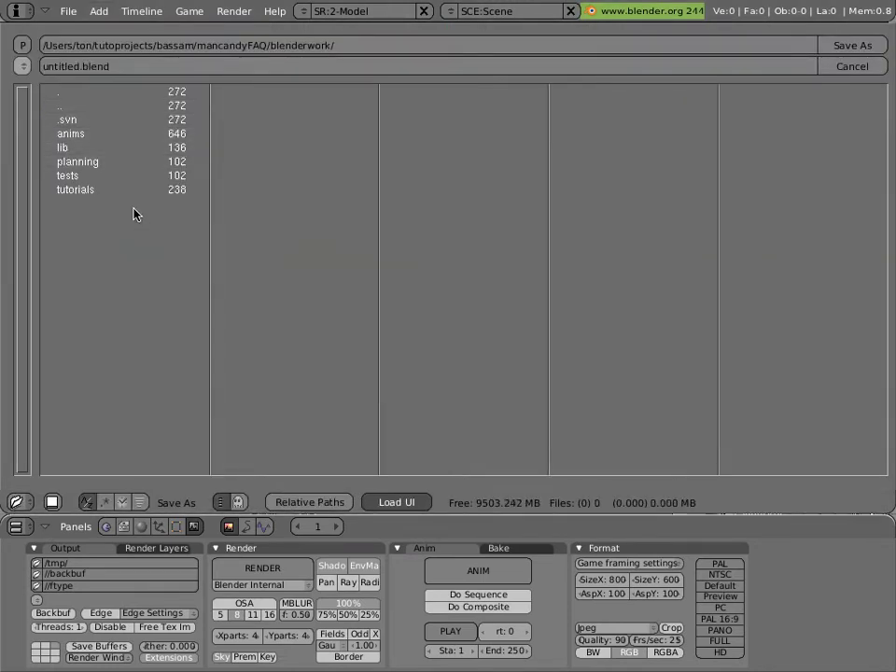
double_click(72, 190)
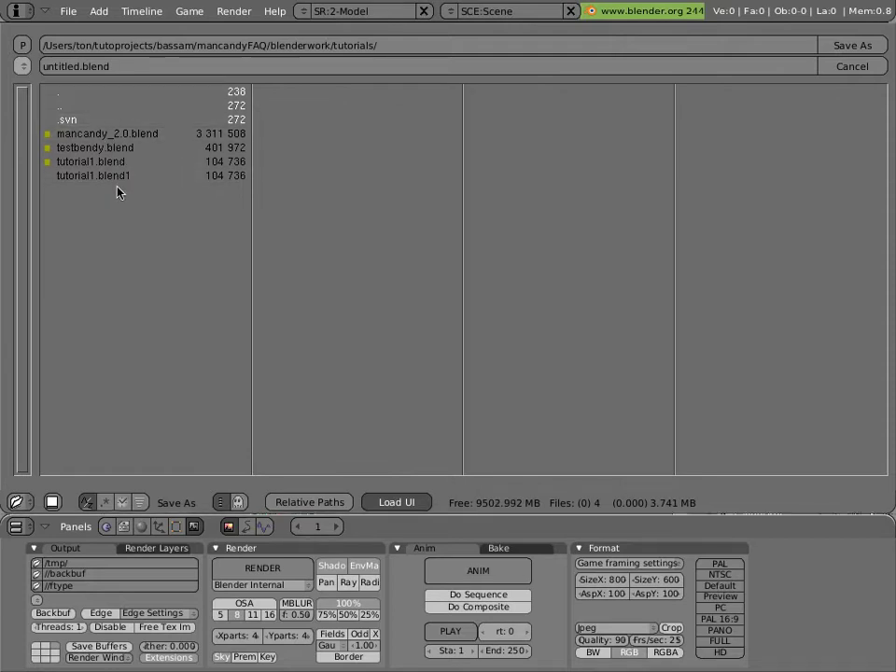
left_click(84, 161)
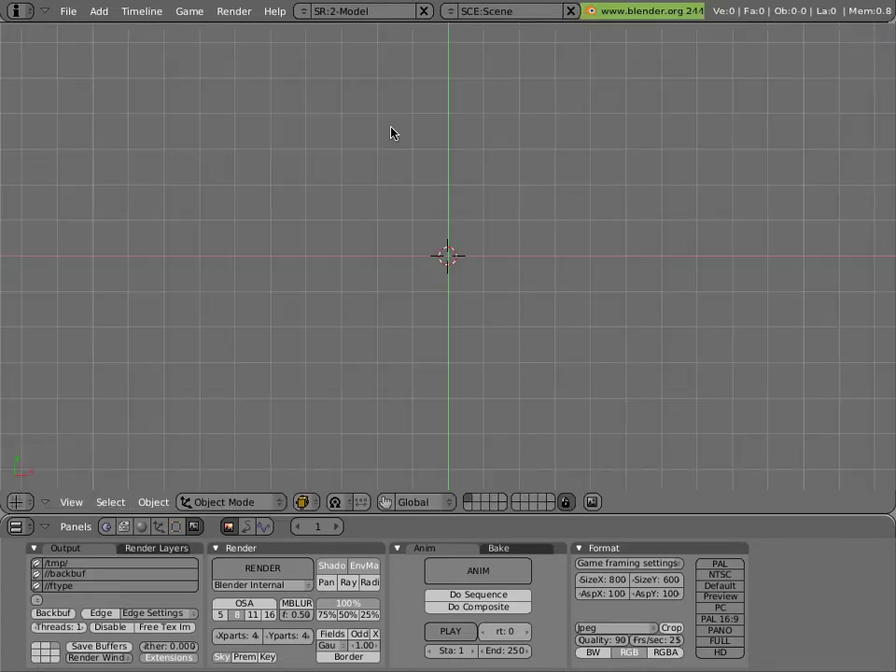
mouse_move(370, 164)
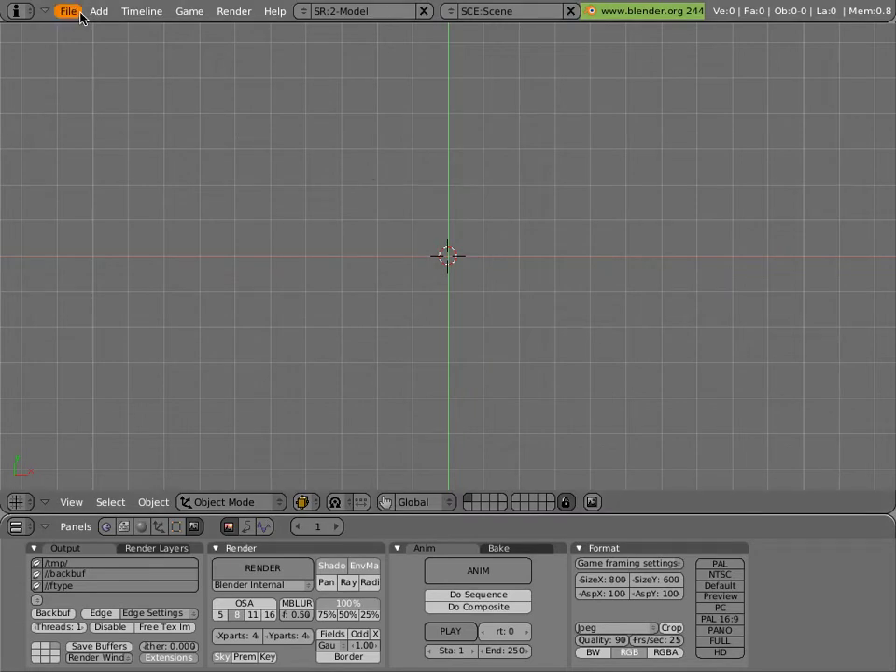
Step: Start Append or Link and browse into the mancandy_2.0.blend library
left_click(68, 11)
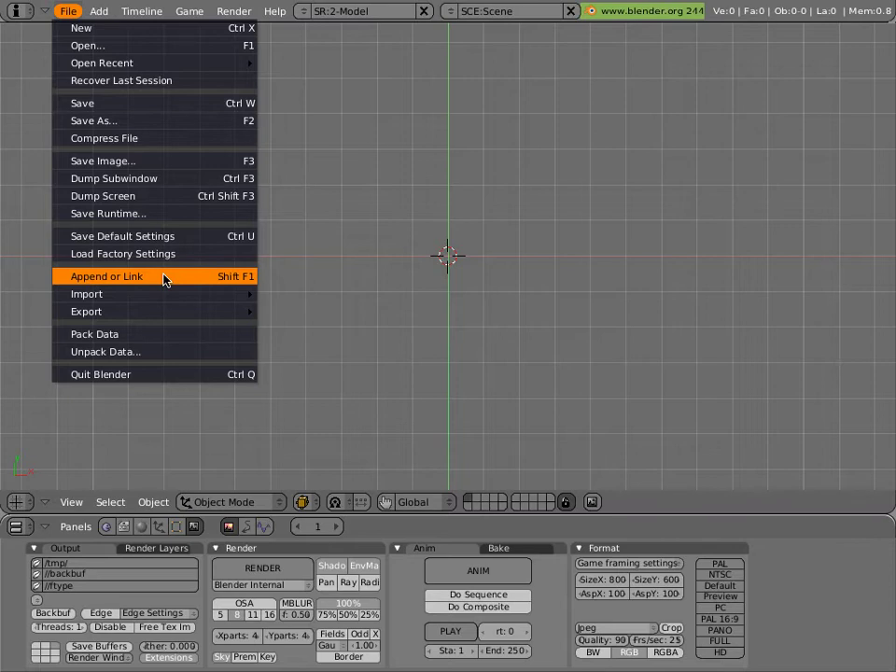
left_click(164, 280)
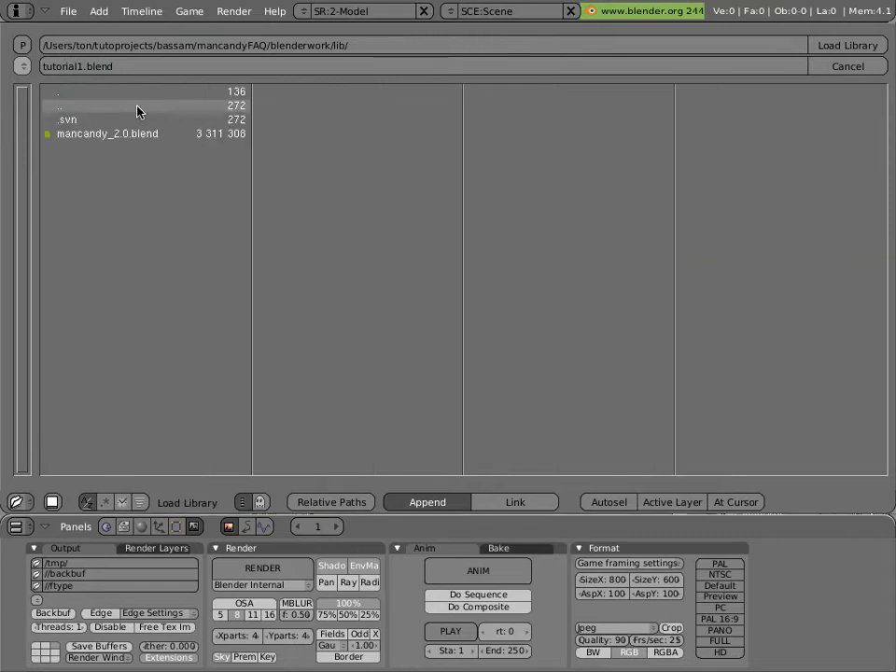
double_click(106, 134)
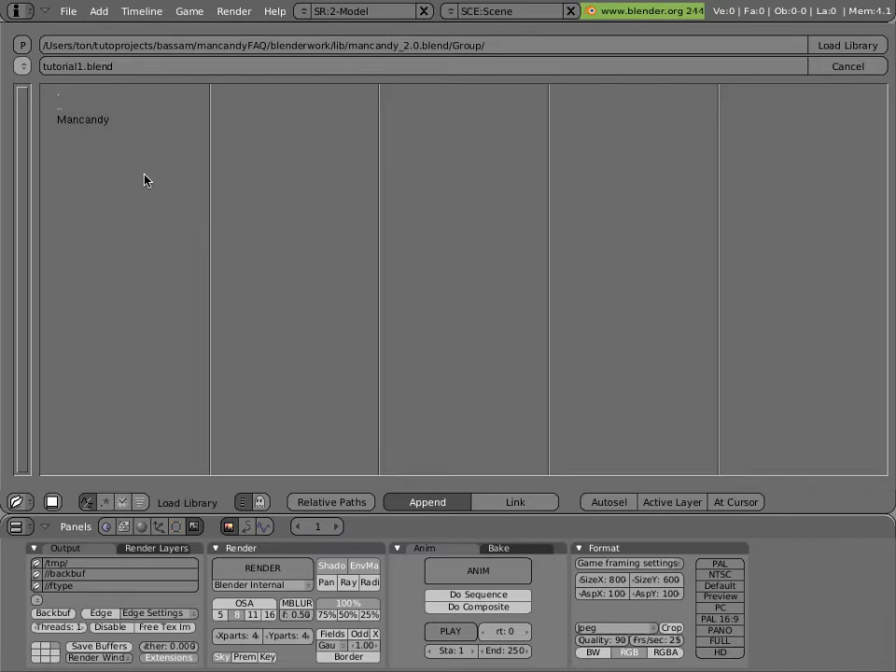
mouse_move(140, 130)
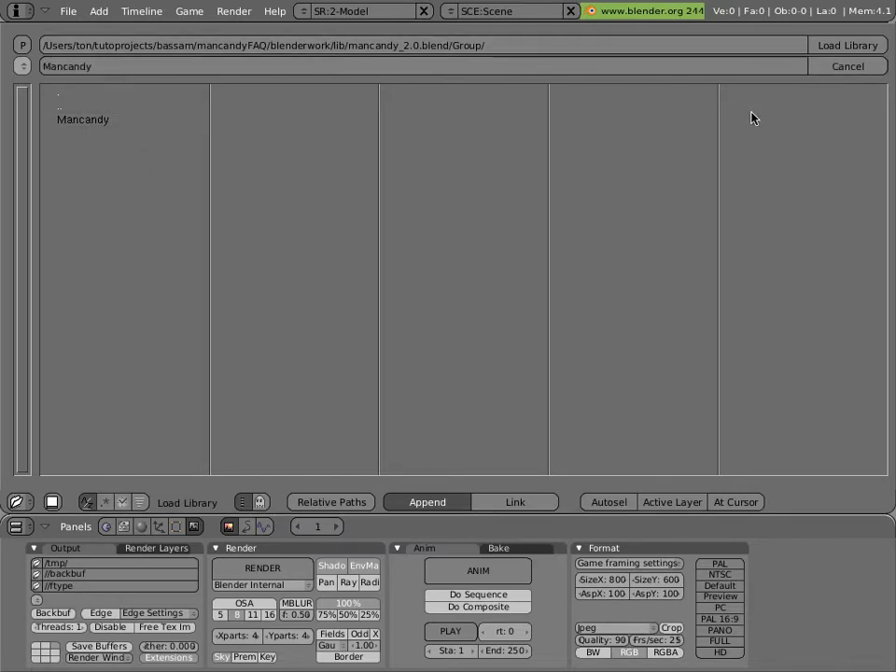
mouse_move(515, 339)
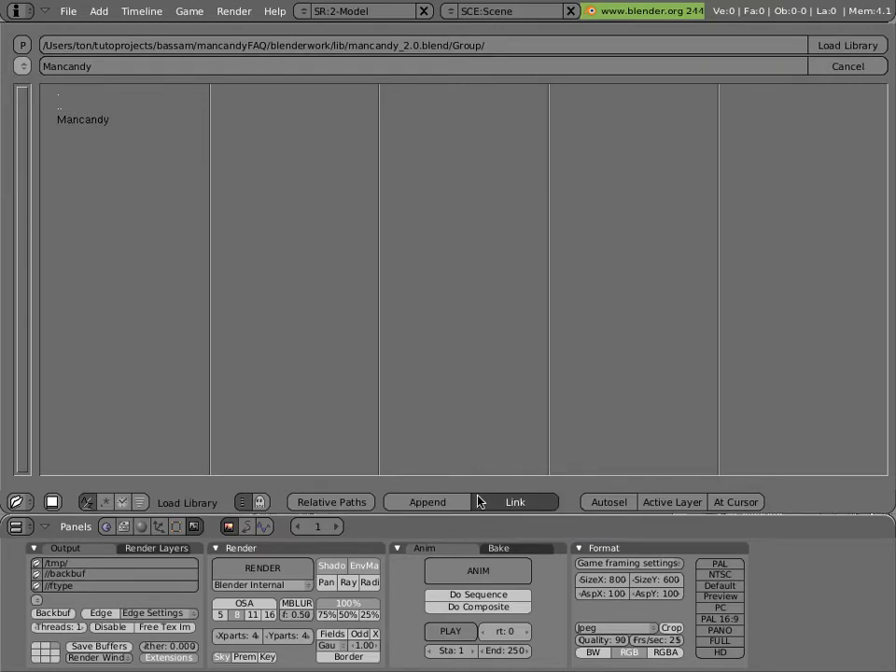
Step: Choose Link rather than Append for the Mancandy group
left_click(515, 502)
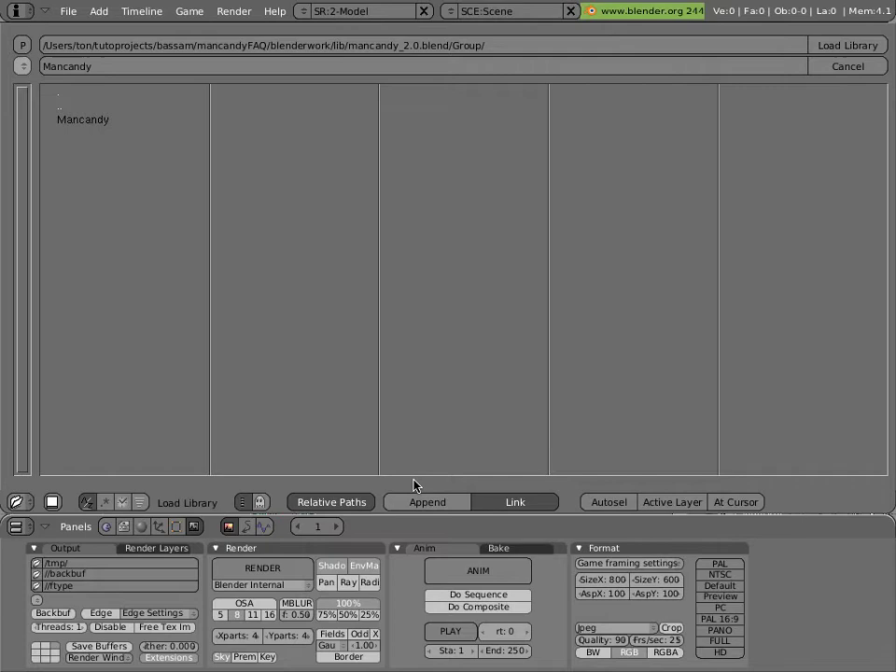
mouse_move(528, 502)
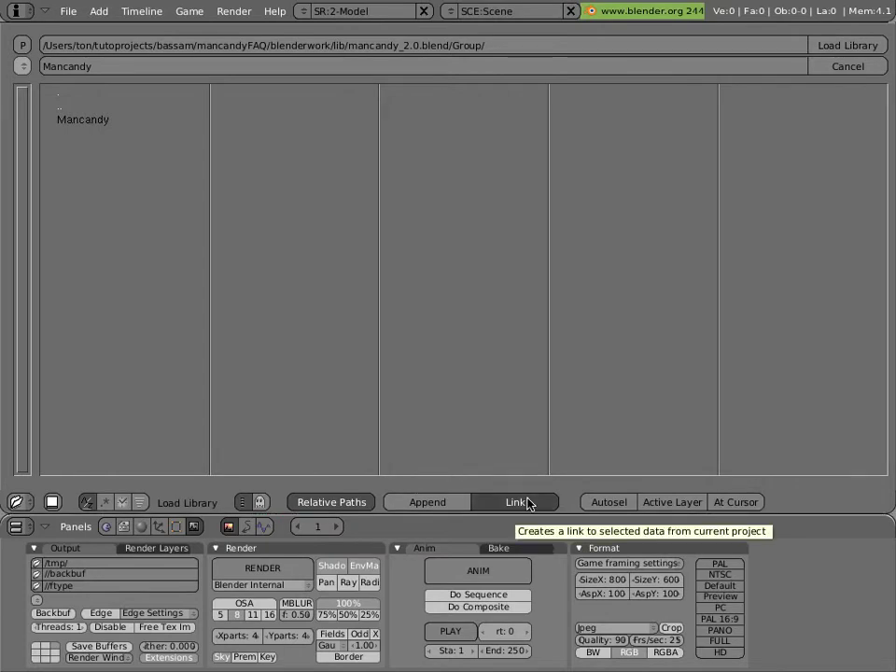
mouse_move(500, 501)
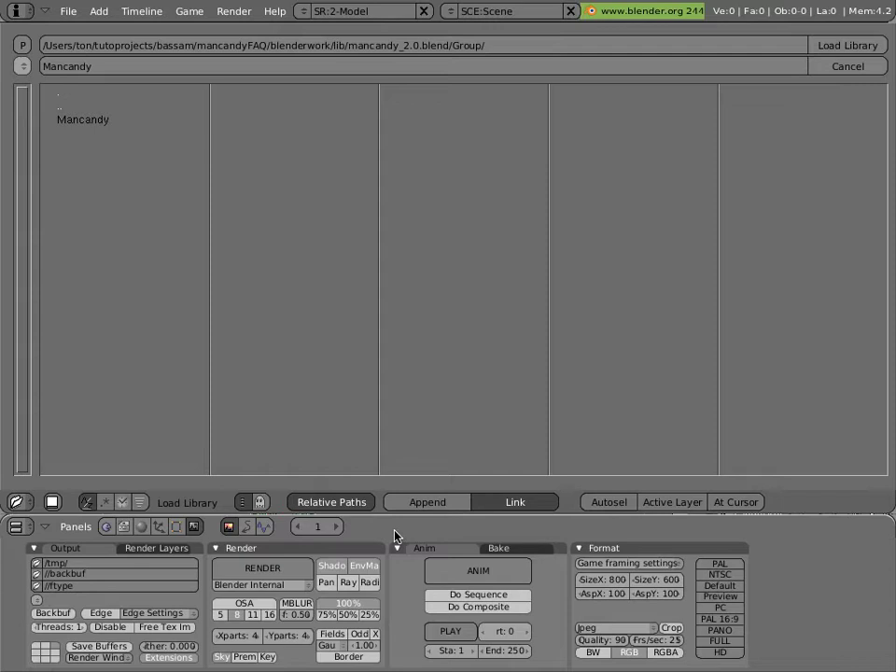
mouse_move(467, 422)
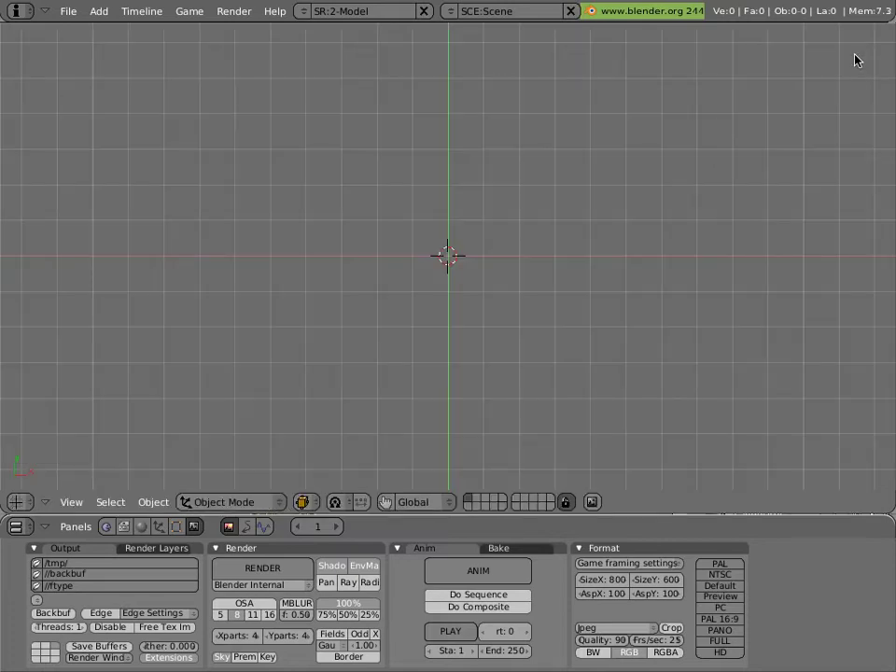
mouse_move(43, 432)
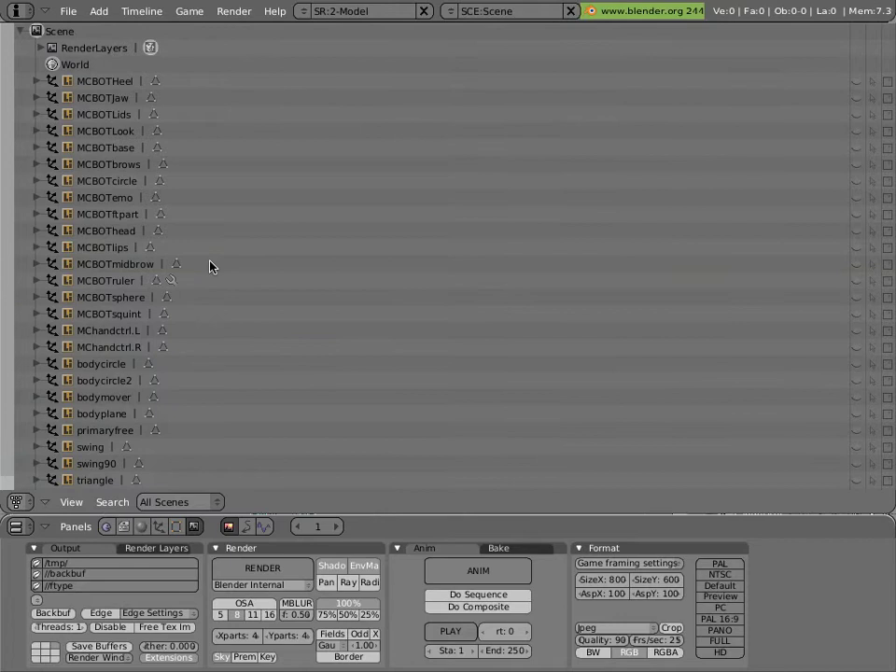
mouse_move(84, 401)
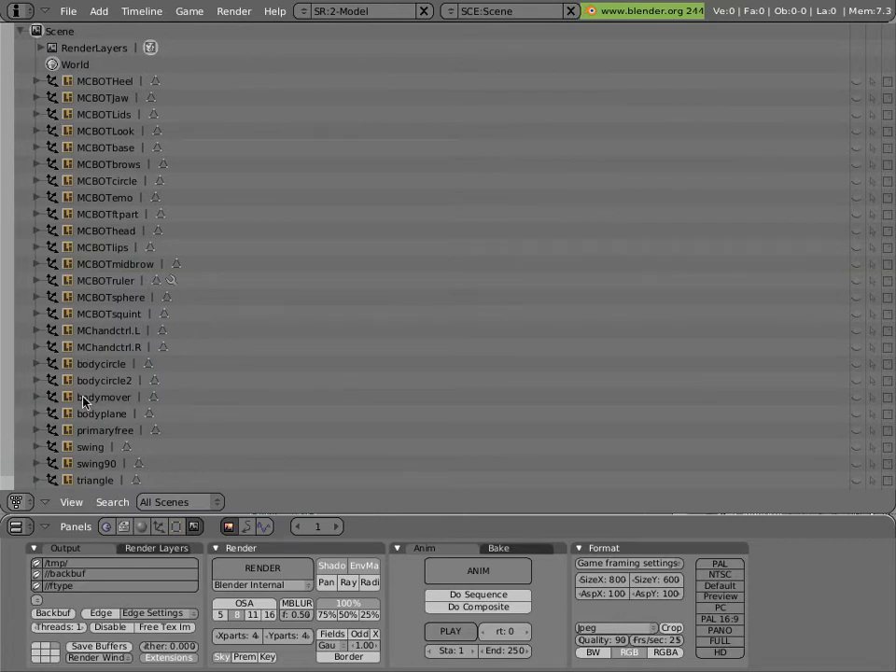
Step: List only groups in the scene overview and expand the Mancandy group's contents
scroll("down", 3)
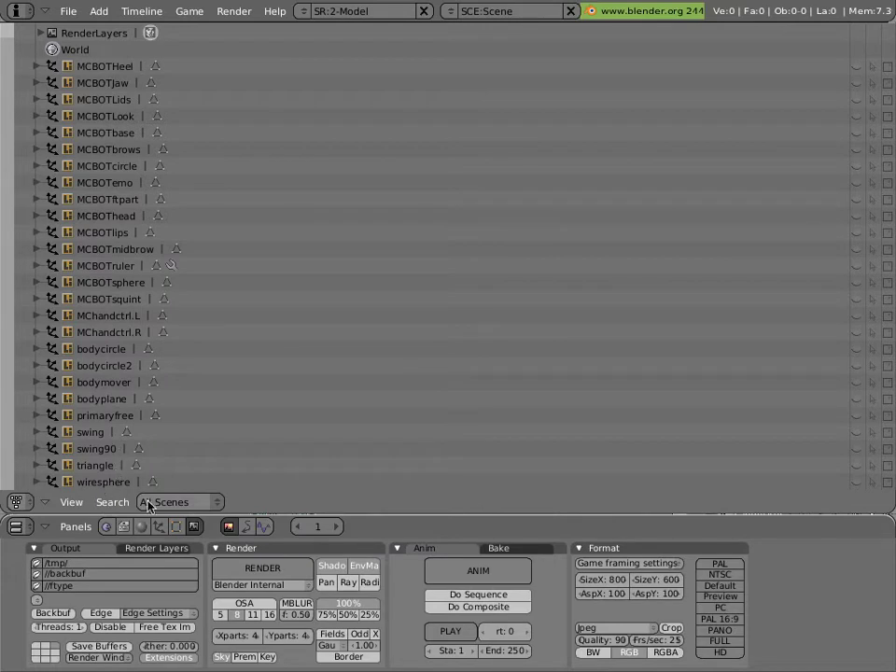
left_click(178, 503)
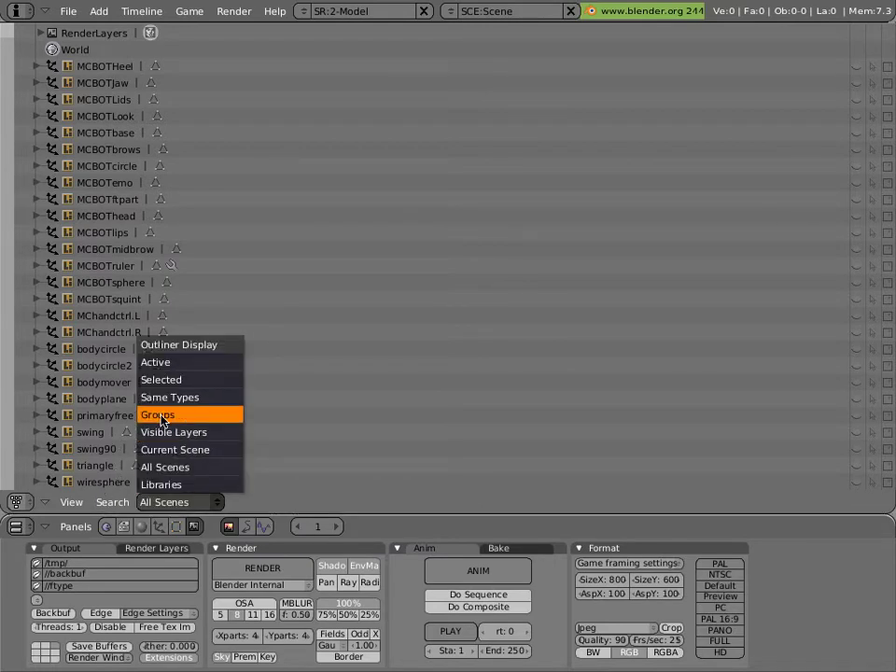
left_click(157, 415)
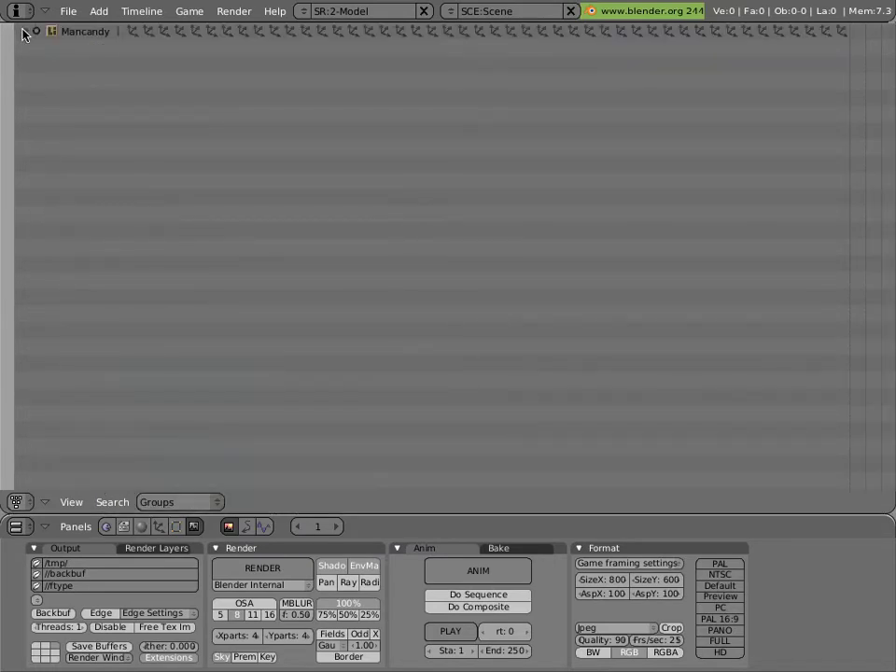
left_click(36, 30)
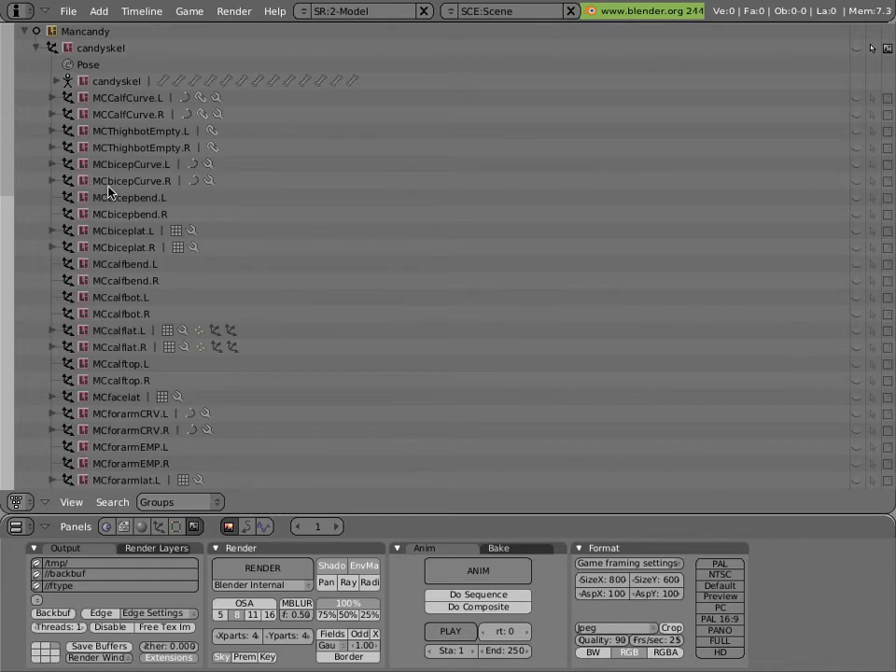
Step: Browse into the library file's contents and pick the Mancandy group to link
left_click(177, 502)
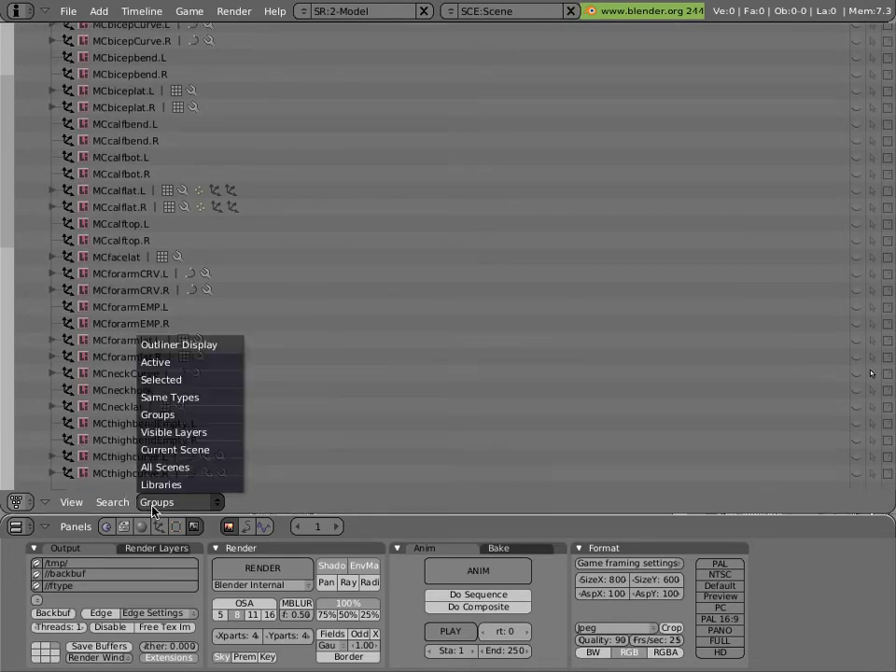
left_click(161, 485)
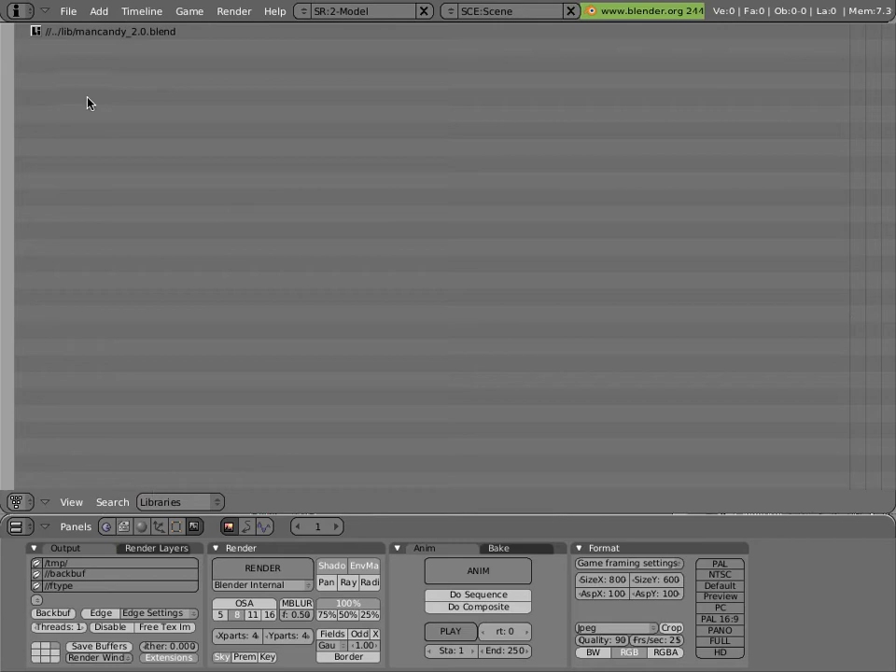
mouse_move(73, 48)
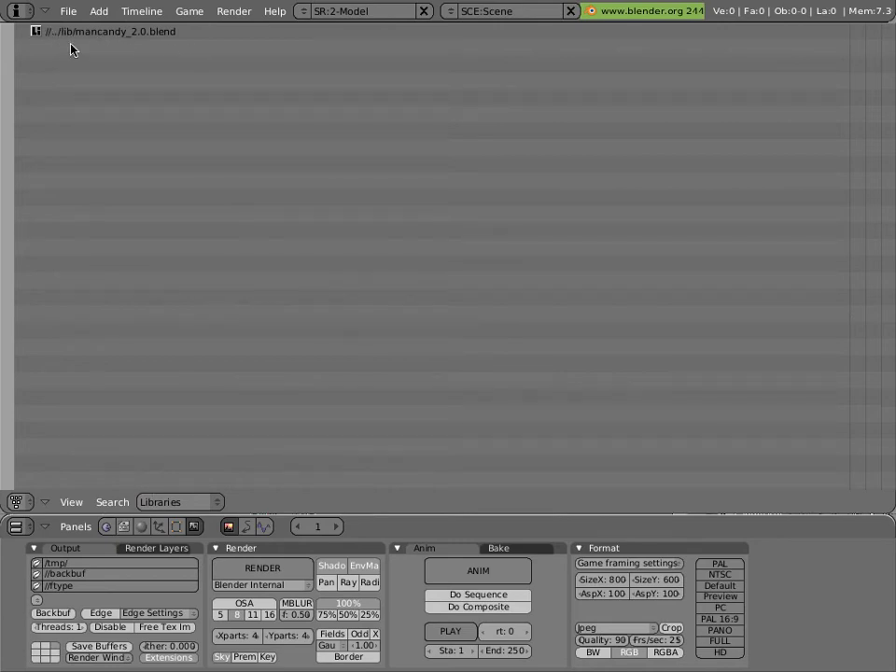
mouse_move(97, 41)
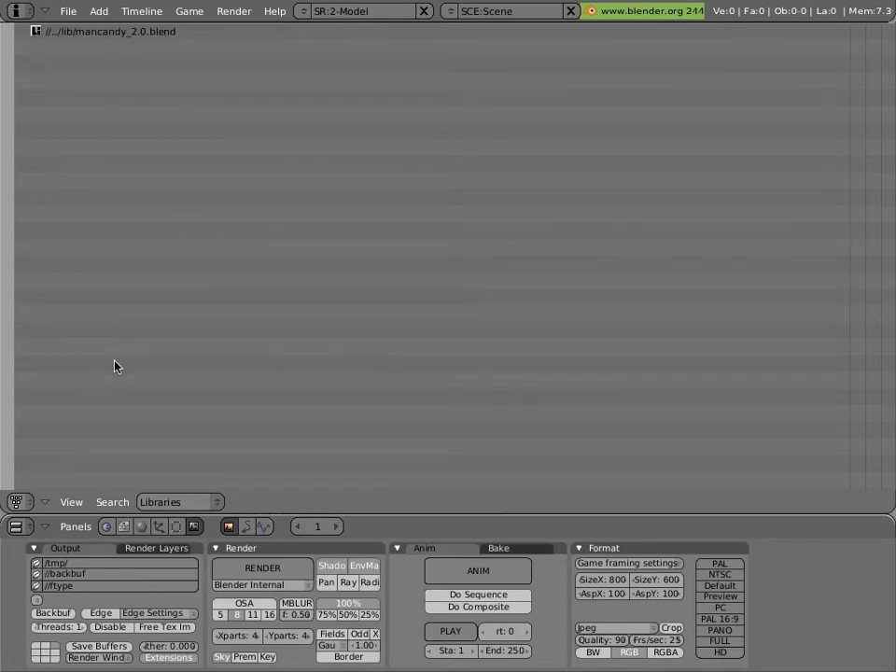
left_click(17, 500)
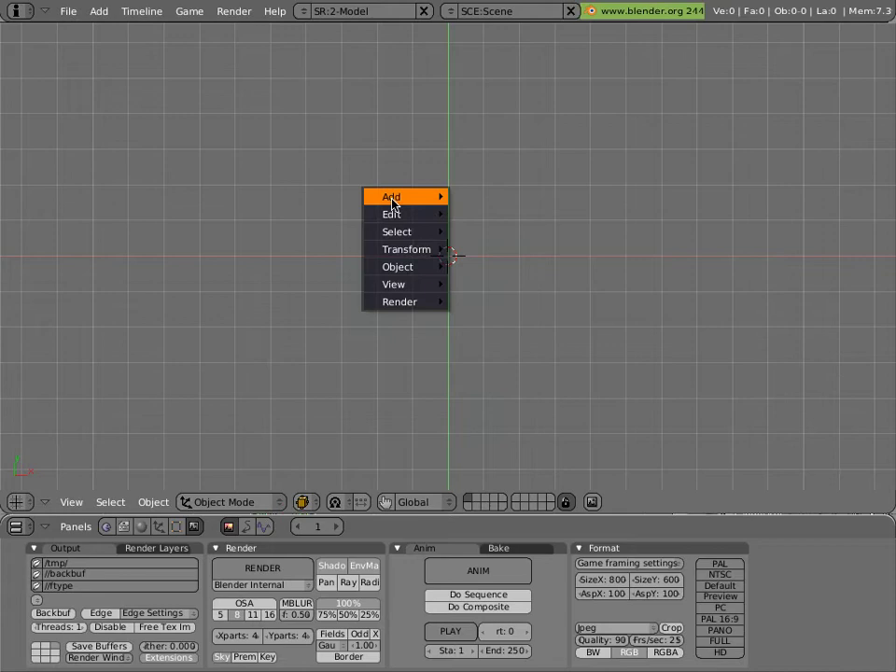
mouse_move(392, 196)
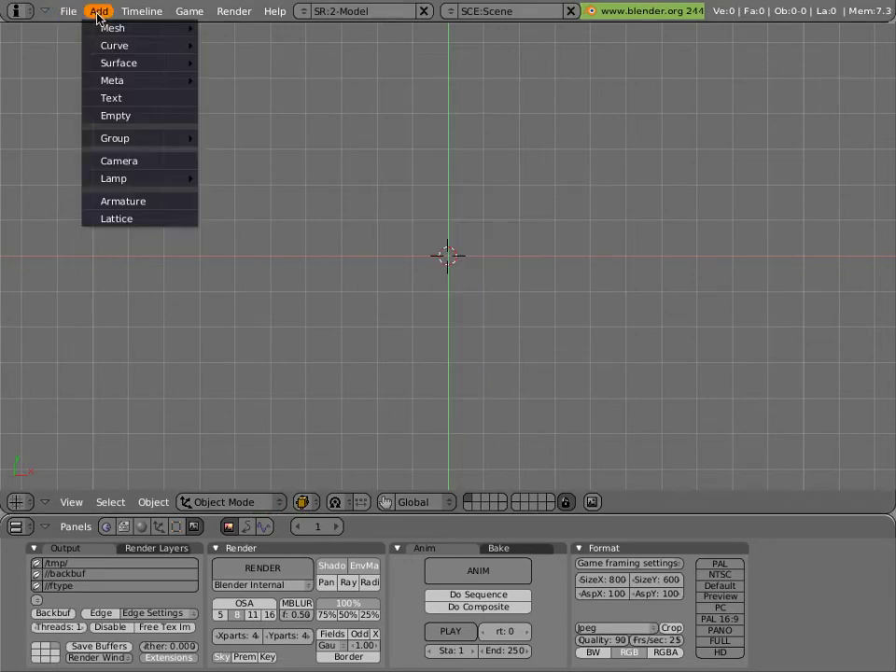
Step: Add an instance of the linked ManCandy group from the Add > Group list
left_click(114, 116)
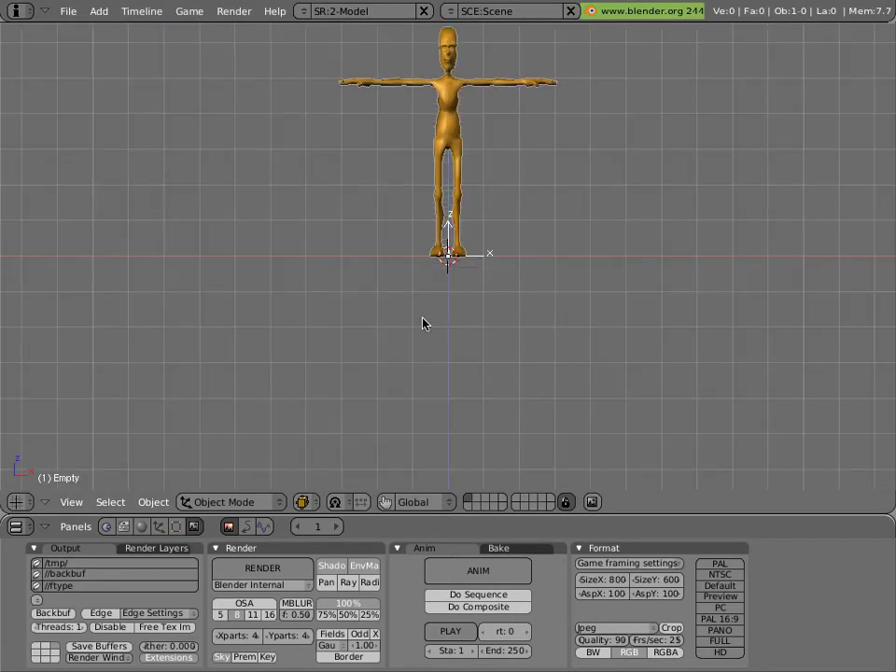
mouse_move(420, 206)
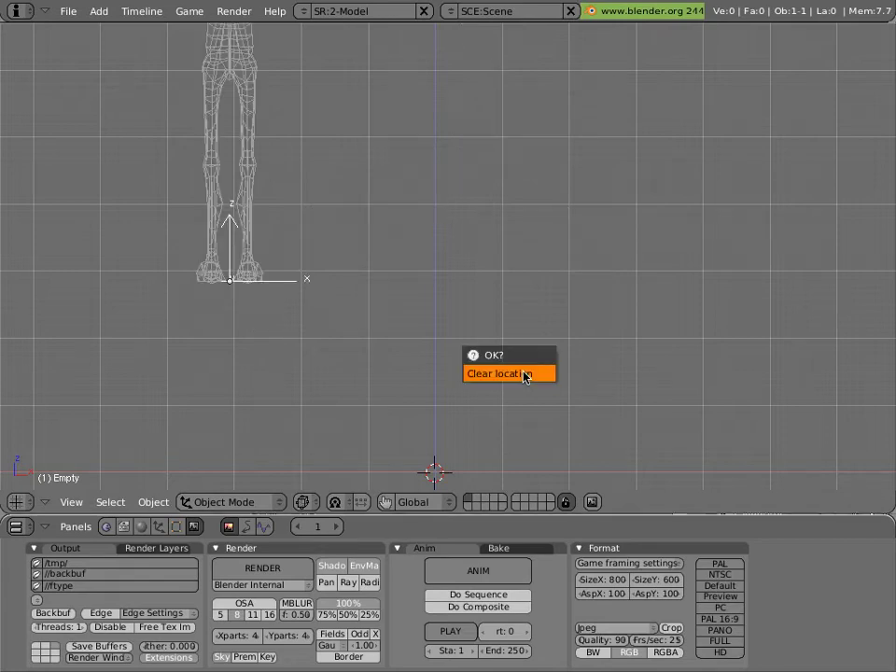
Step: Confirm Clear Location so the Mancandy instance sits at the scene origin
left_click(508, 374)
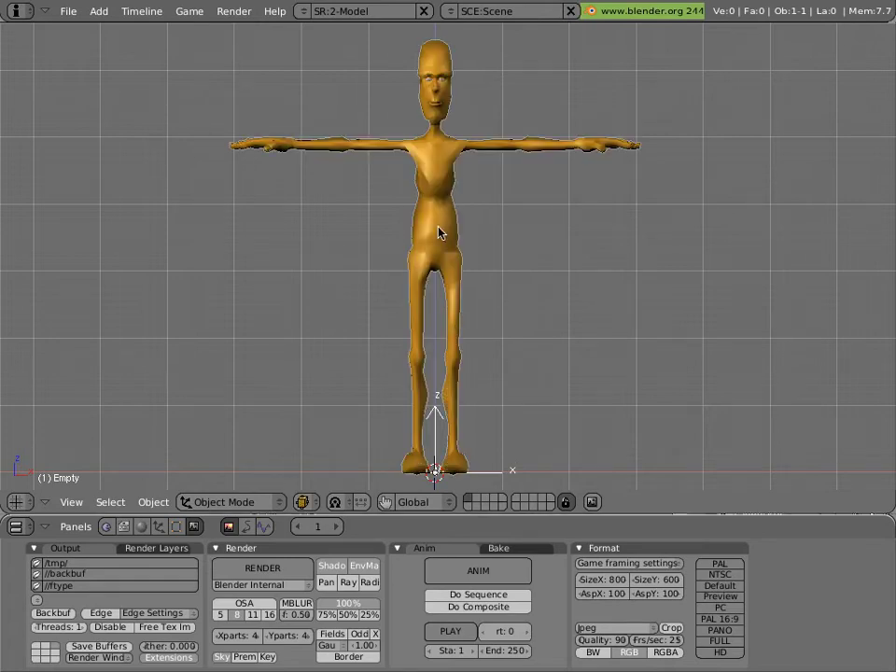
Step: Select the character instance to make a proxy of the candyskel armature
left_click(439, 232)
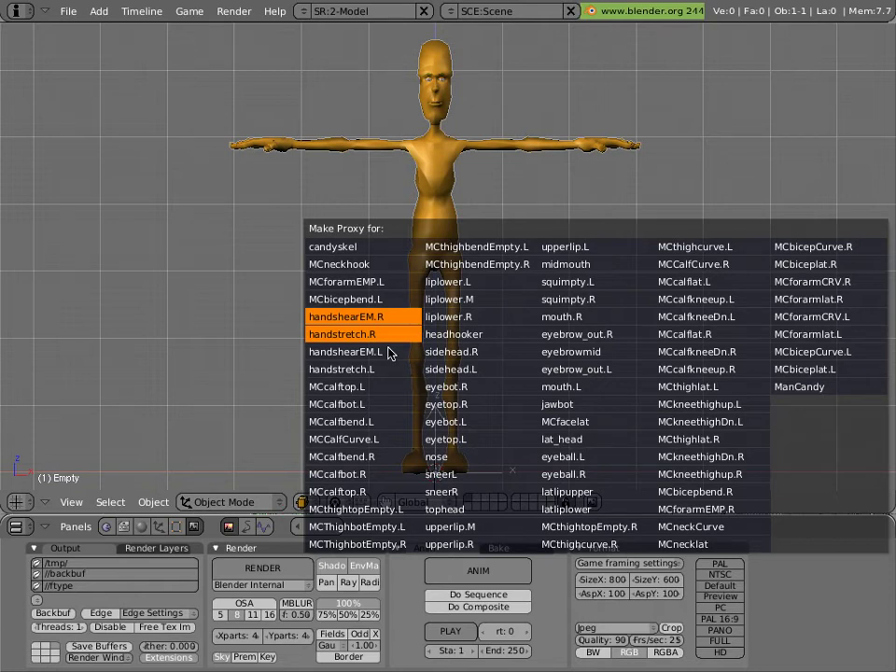
mouse_move(462, 404)
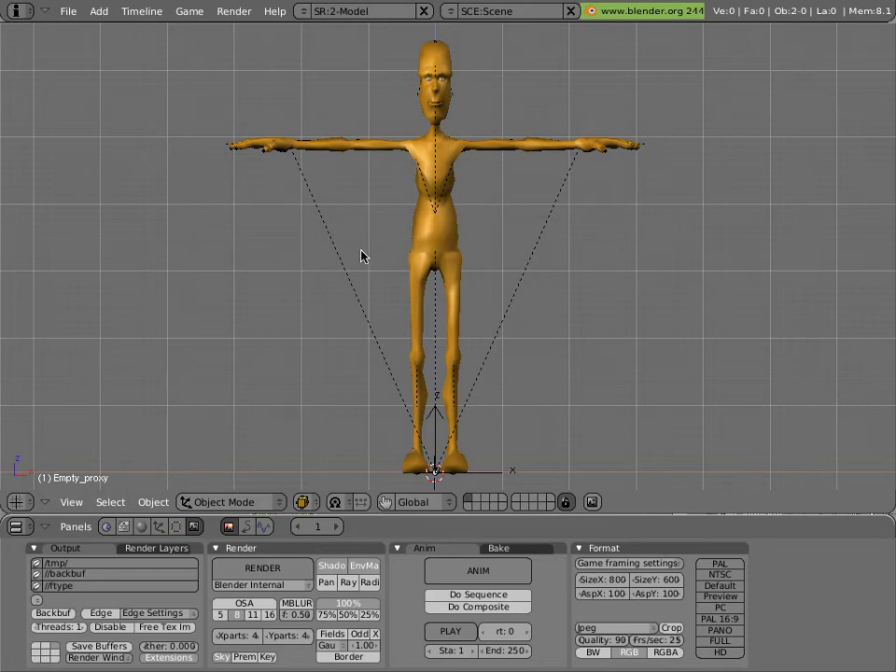
mouse_move(258, 362)
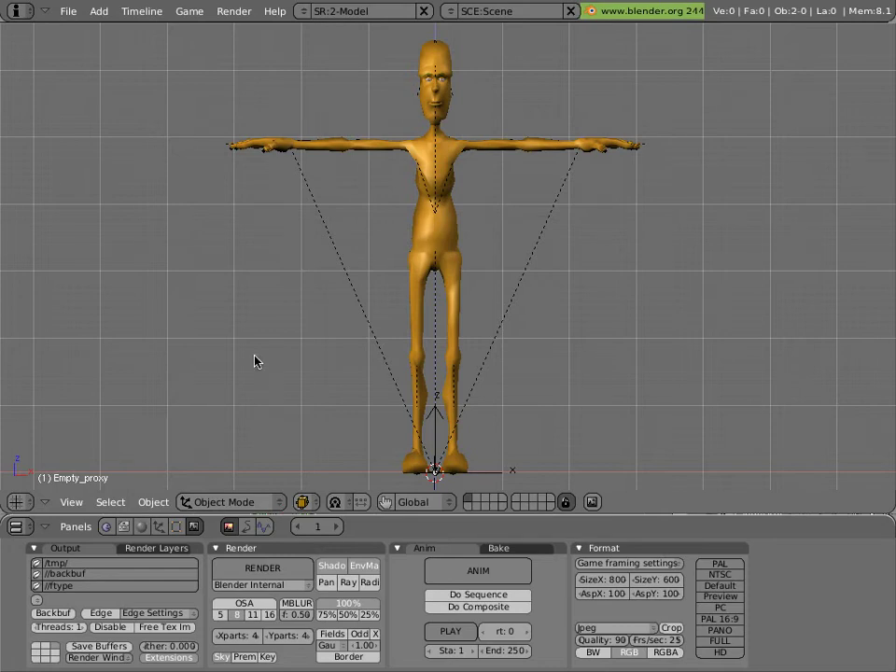
mouse_move(305, 503)
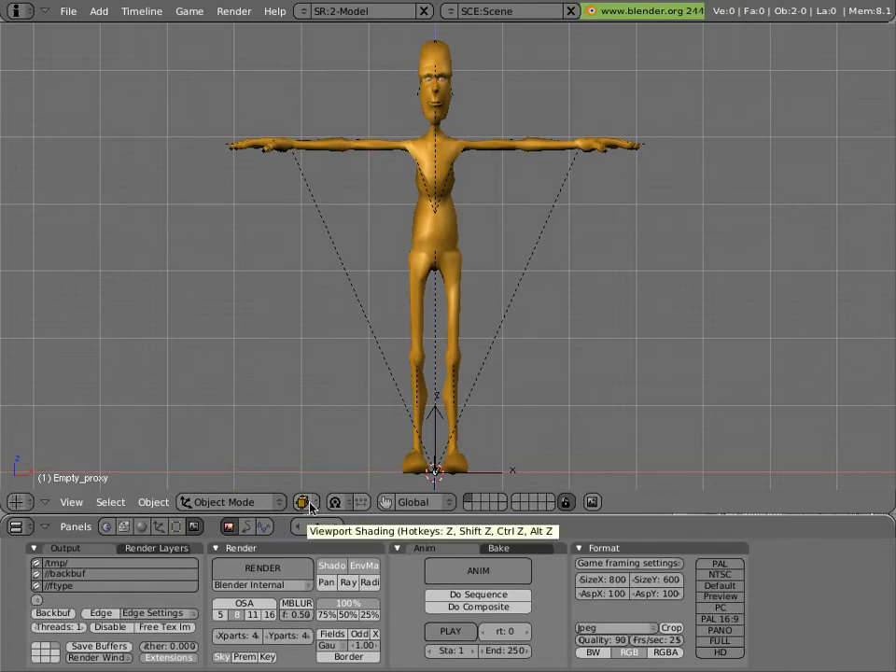
Step: Switch viewport shading to Wireframe and back to Solid to check the proxy armature
left_click(301, 500)
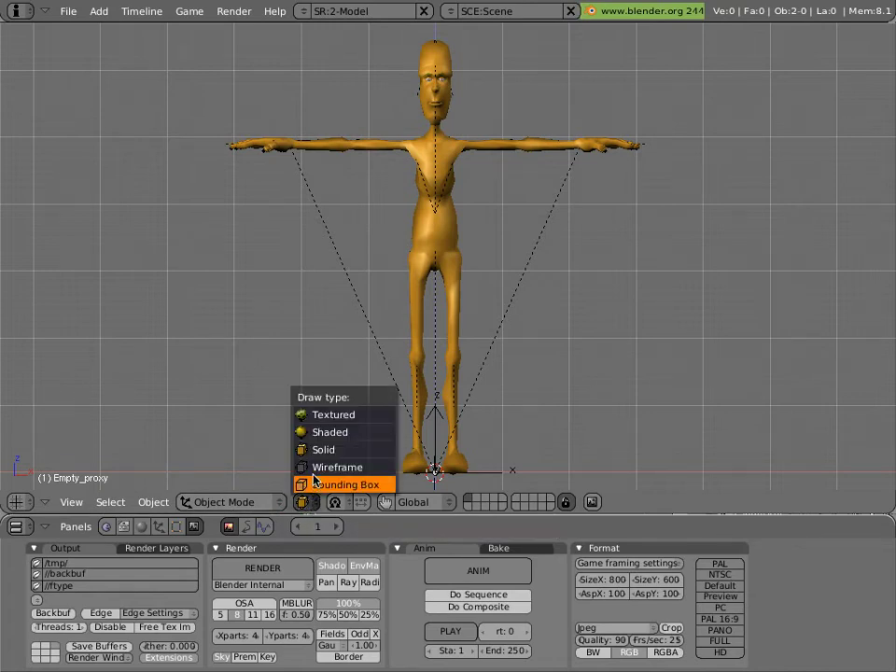
left_click(336, 467)
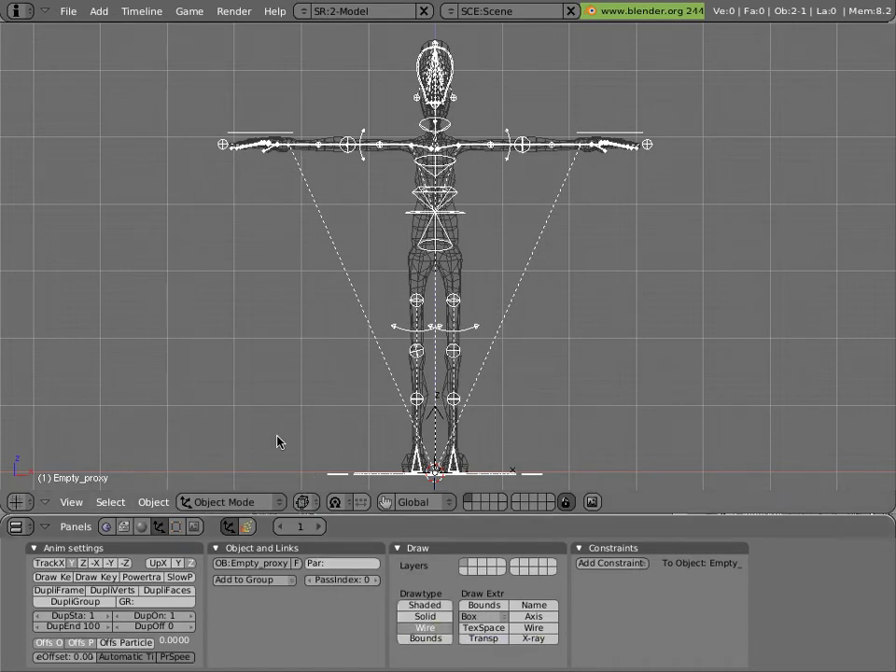
left_click(305, 501)
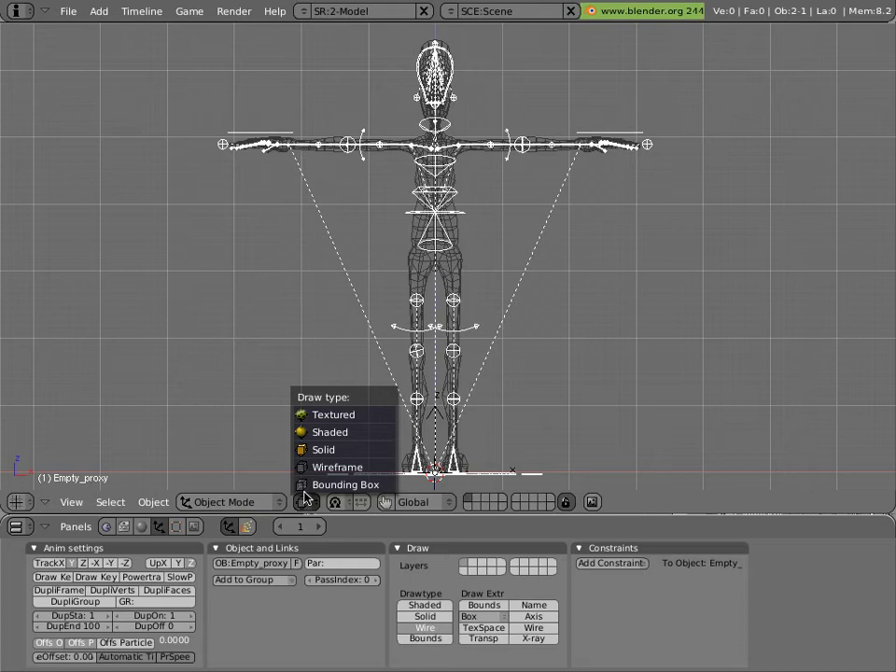
left_click(333, 415)
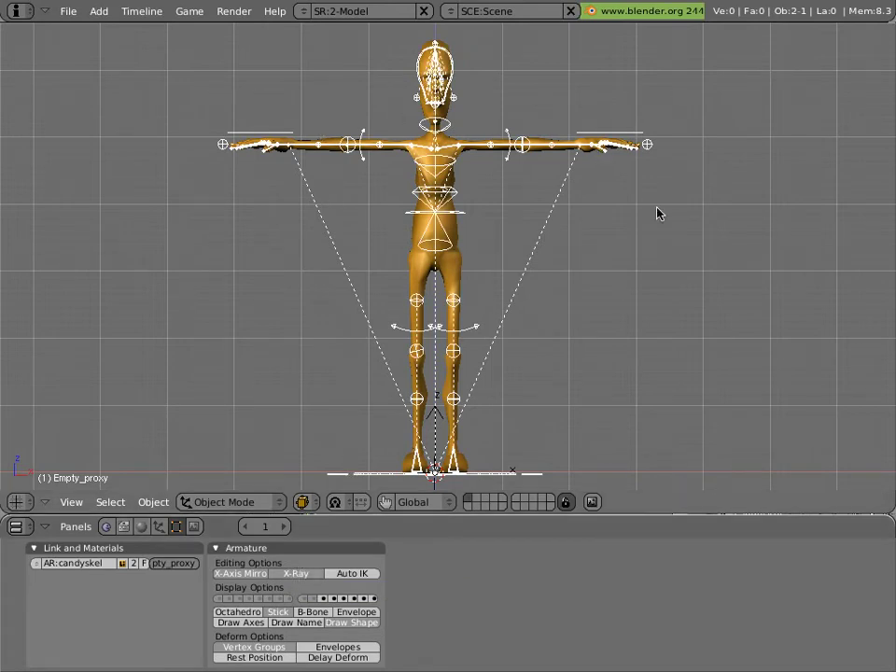
mouse_move(366, 265)
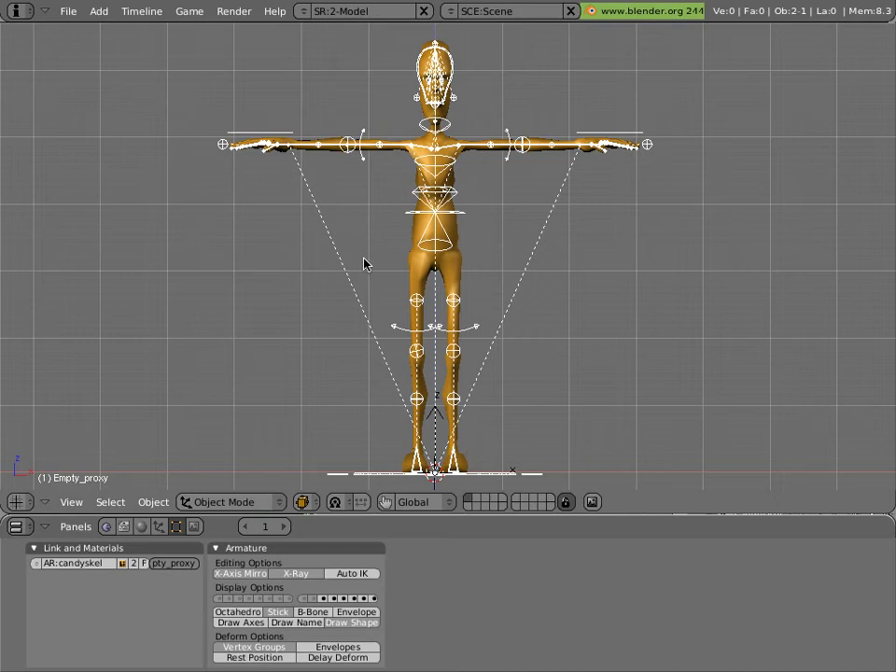
Step: Turn off Relationship Lines in View Properties and close the panel
left_click(71, 503)
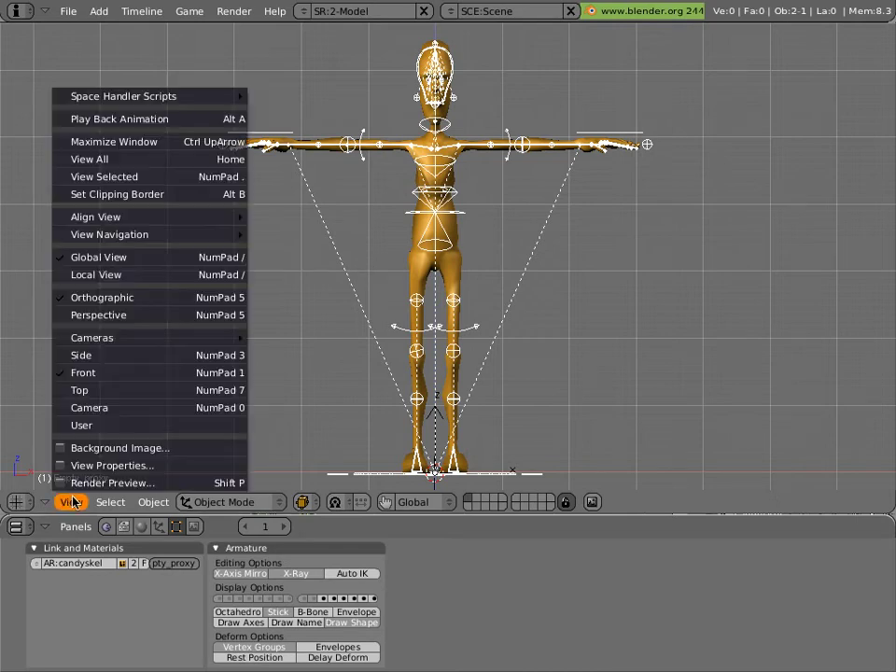
left_click(112, 465)
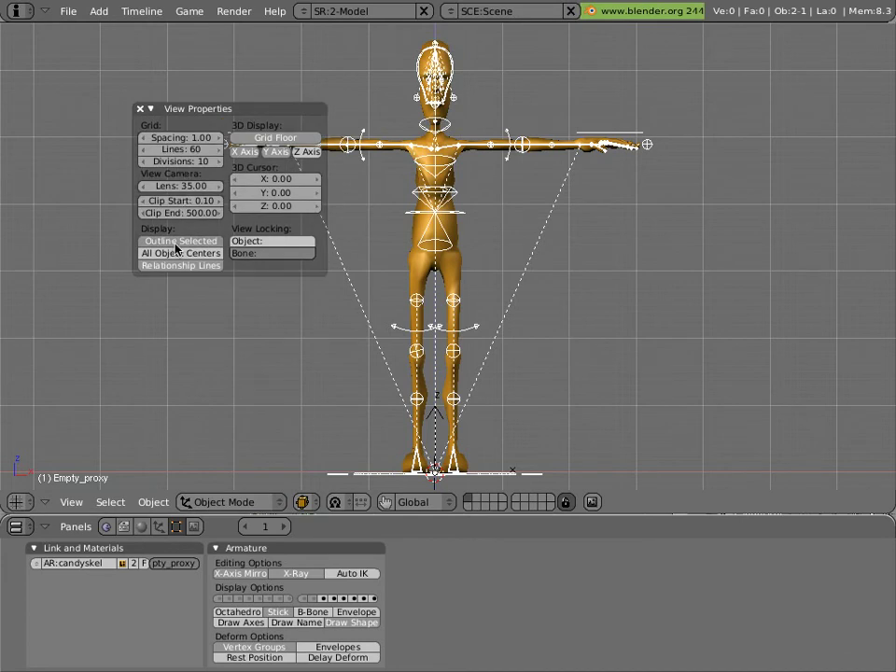
mouse_move(180, 265)
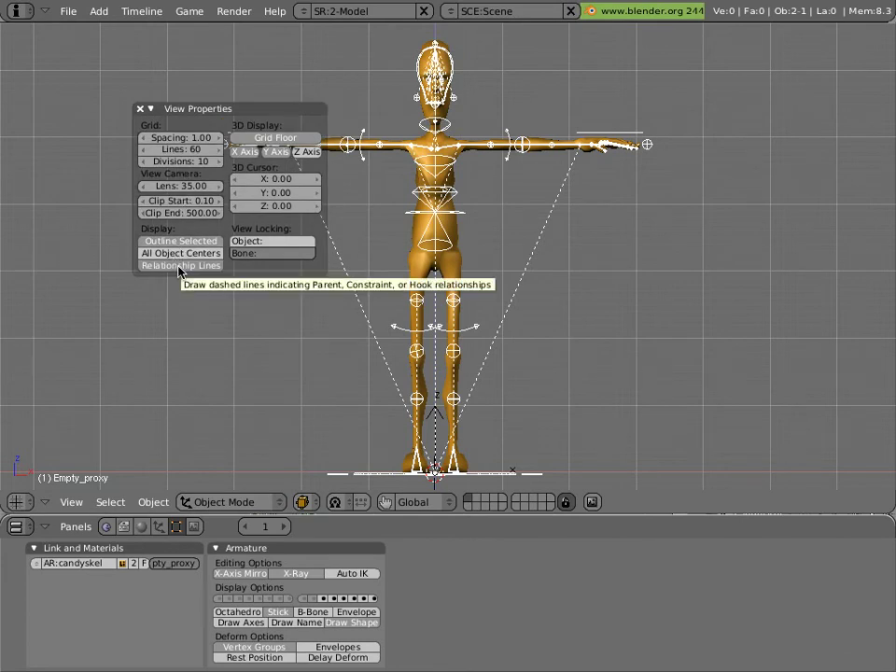
left_click(180, 265)
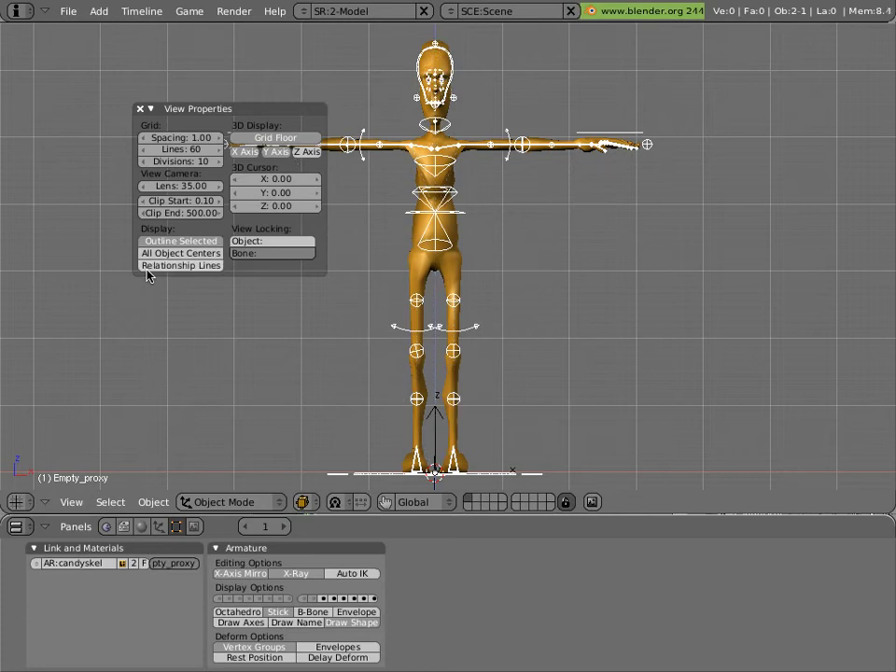
mouse_move(148, 266)
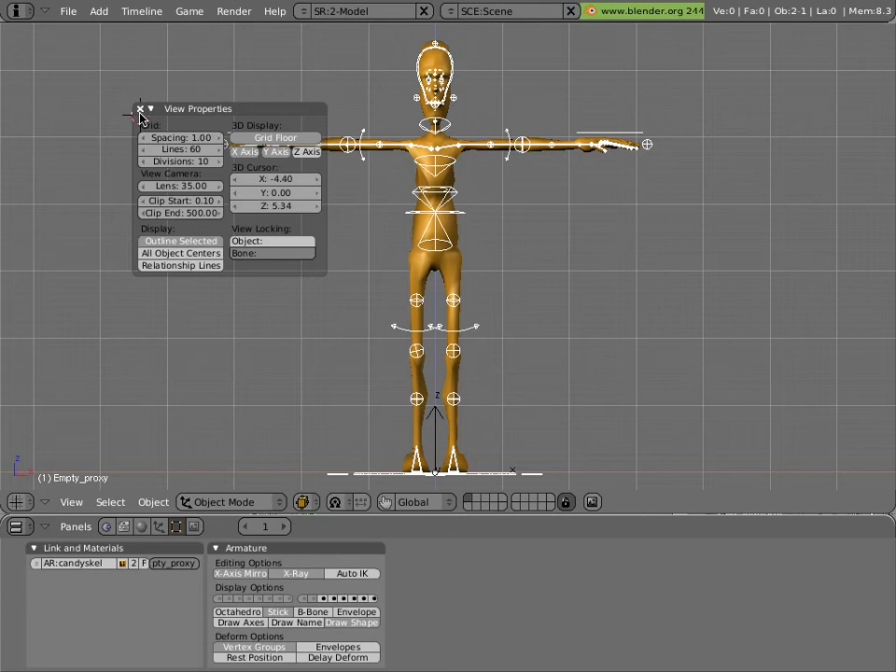
left_click(142, 109)
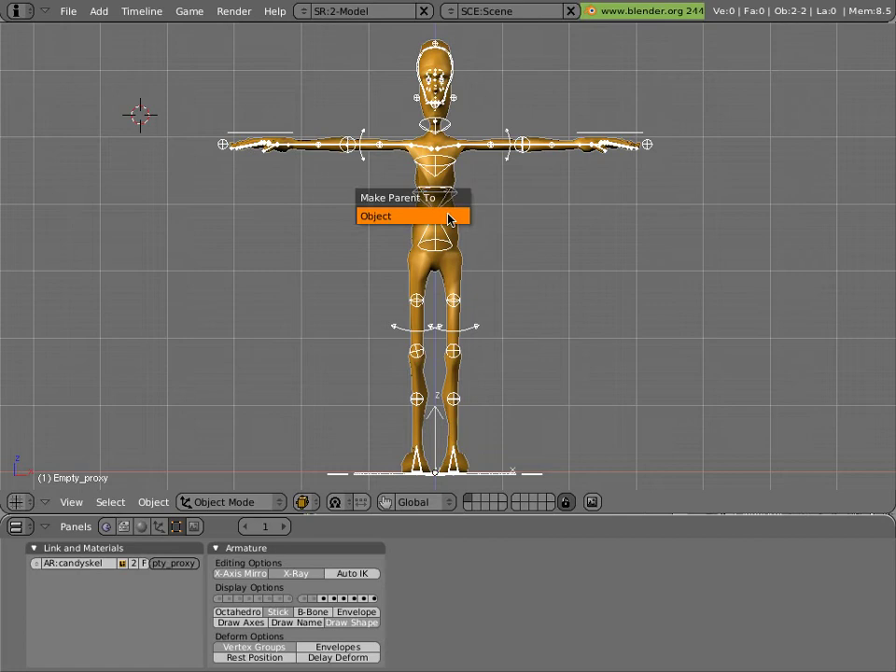
Step: Confirm Make Parent To Object so the Mancandy instance follows the proxy armature
left_click(375, 217)
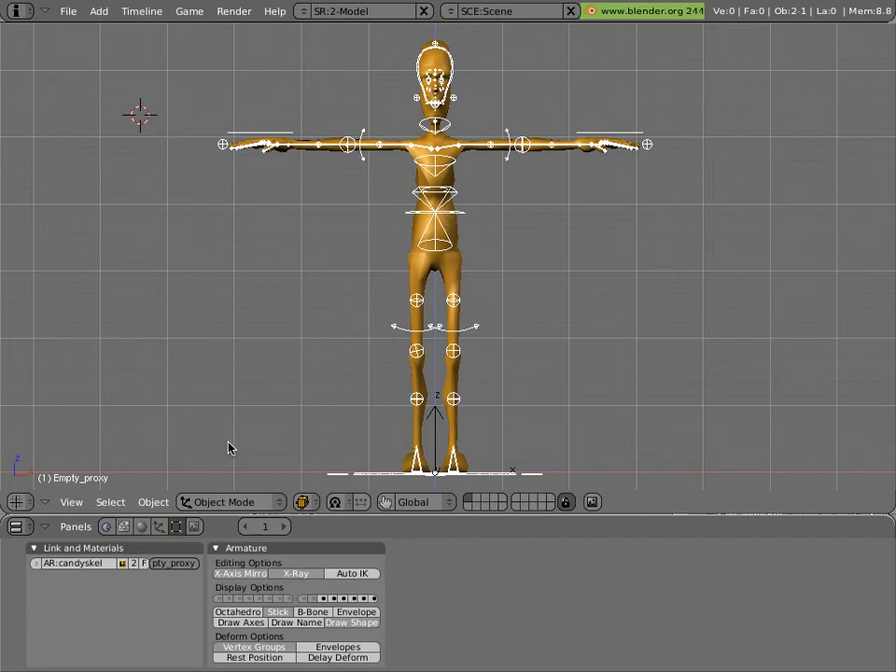
left_click(224, 503)
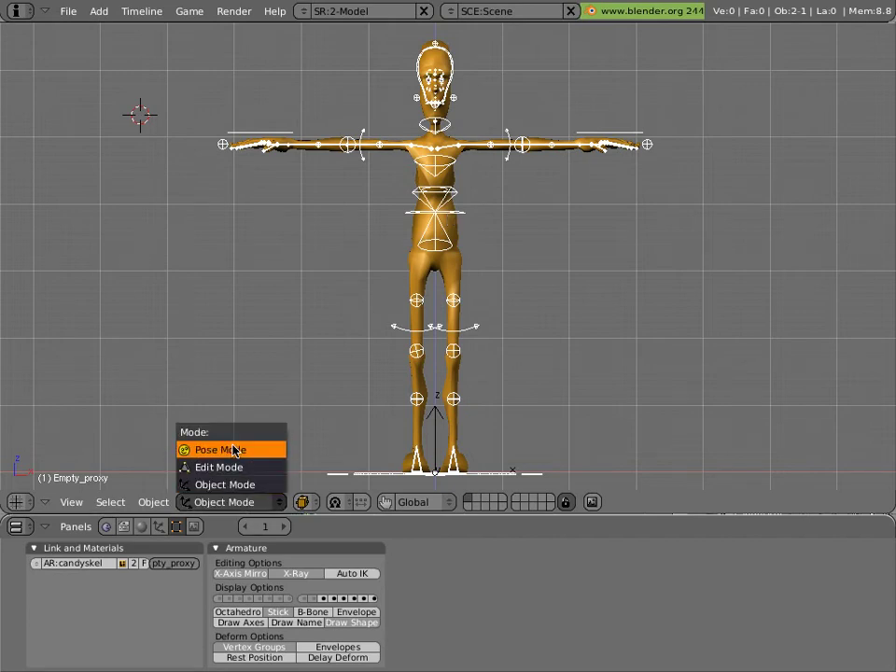
Step: Enter Pose Mode and select the BOT_eyelid_L facial control bone over the face
left_click(219, 448)
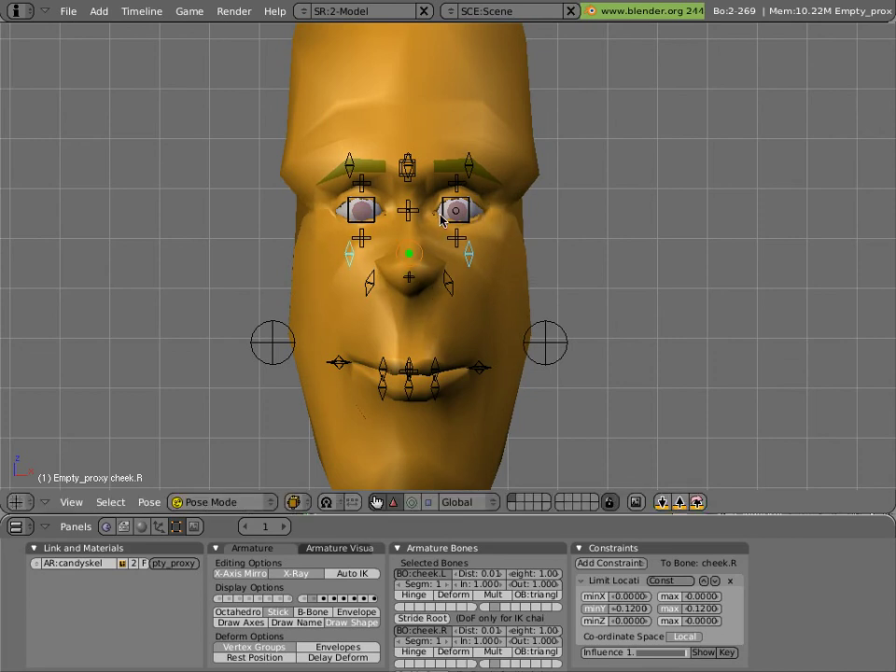
left_click(455, 213)
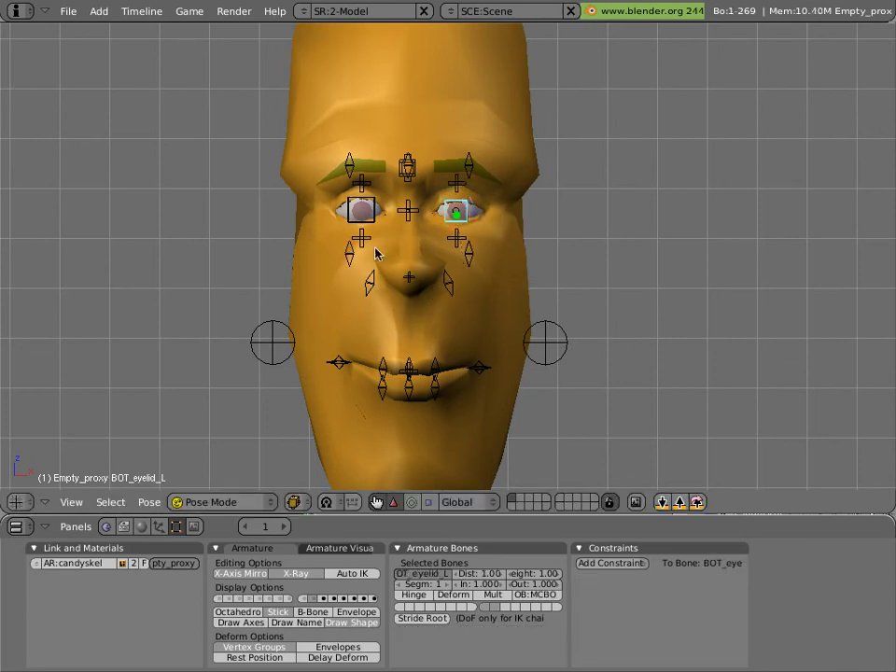